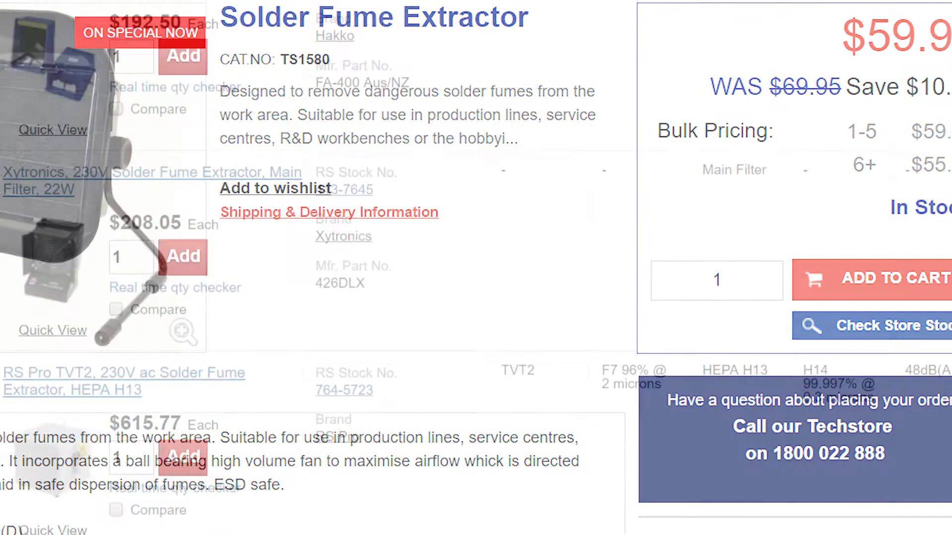
{"action": "scroll", "scroll_direction": "down", "scroll_amount": 3}
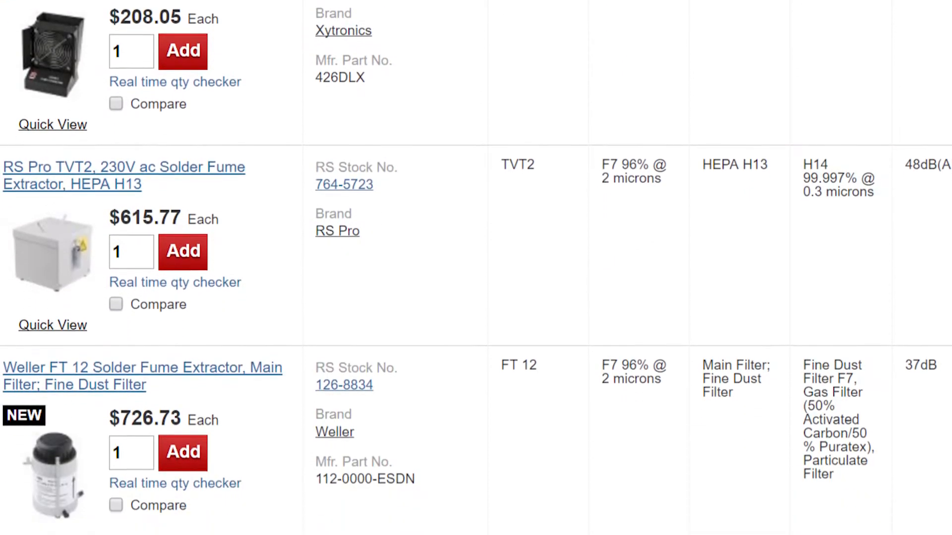